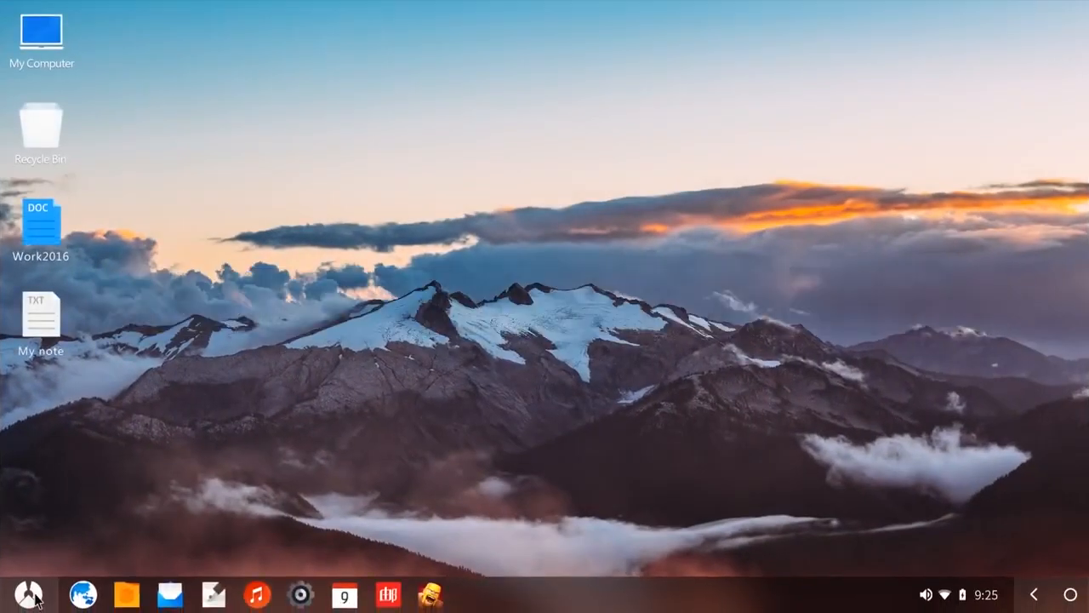
# Step: Check the notifications and quick settings panel, then dismiss it
pyautogui.click(34, 587)
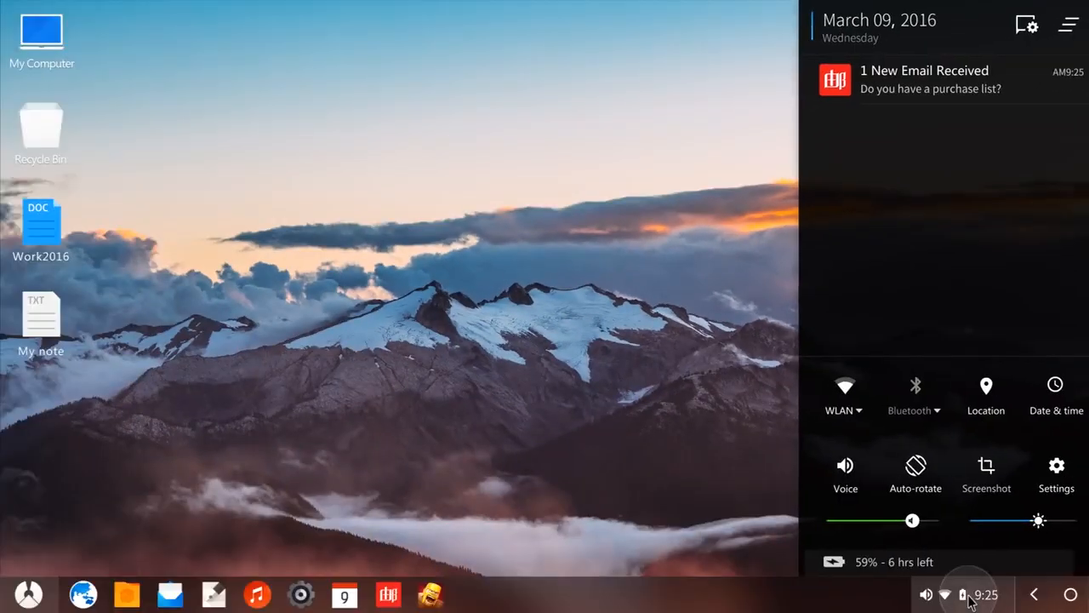
pyautogui.click(42, 34)
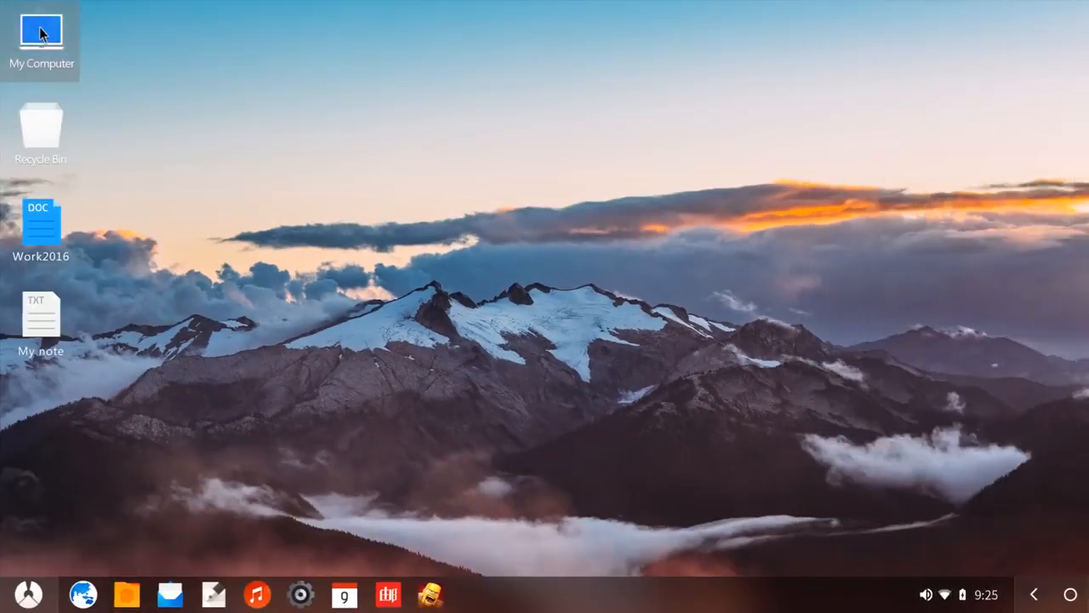
# Step: Show My Computer in a resized window and a second window browsing Documents and Downloads
pyautogui.doubleClick(41, 30)
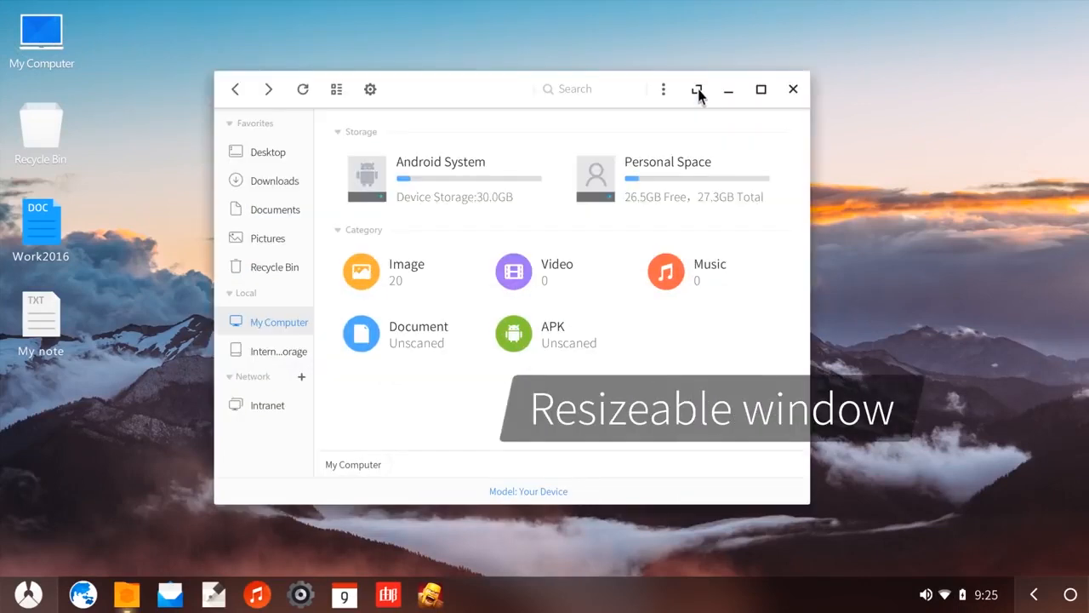
pyautogui.click(275, 180)
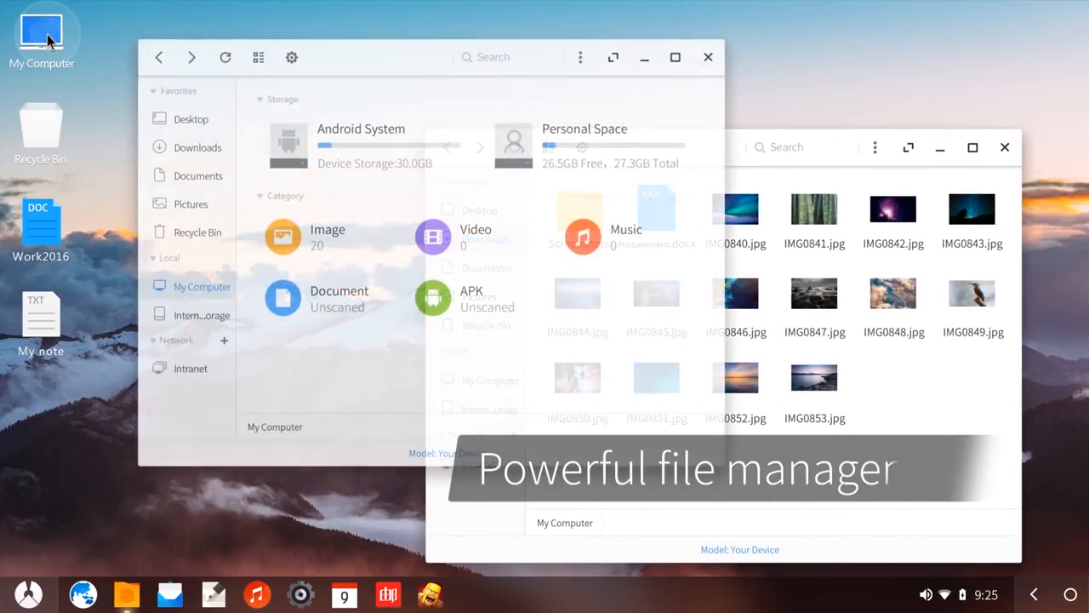
pyautogui.click(193, 173)
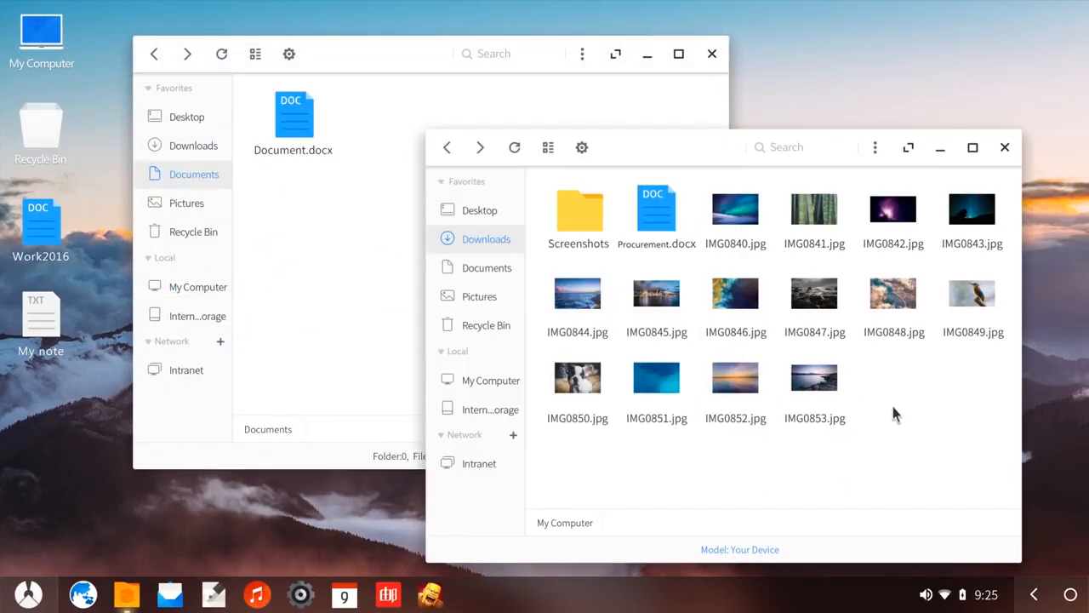
pyautogui.click(657, 208)
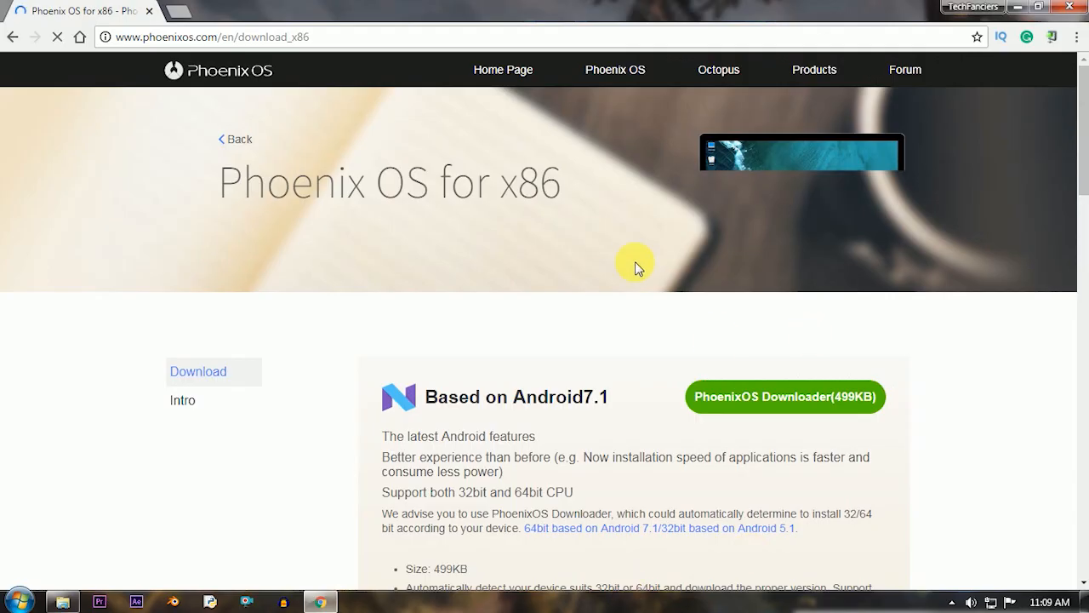
pyautogui.moveTo(783, 340)
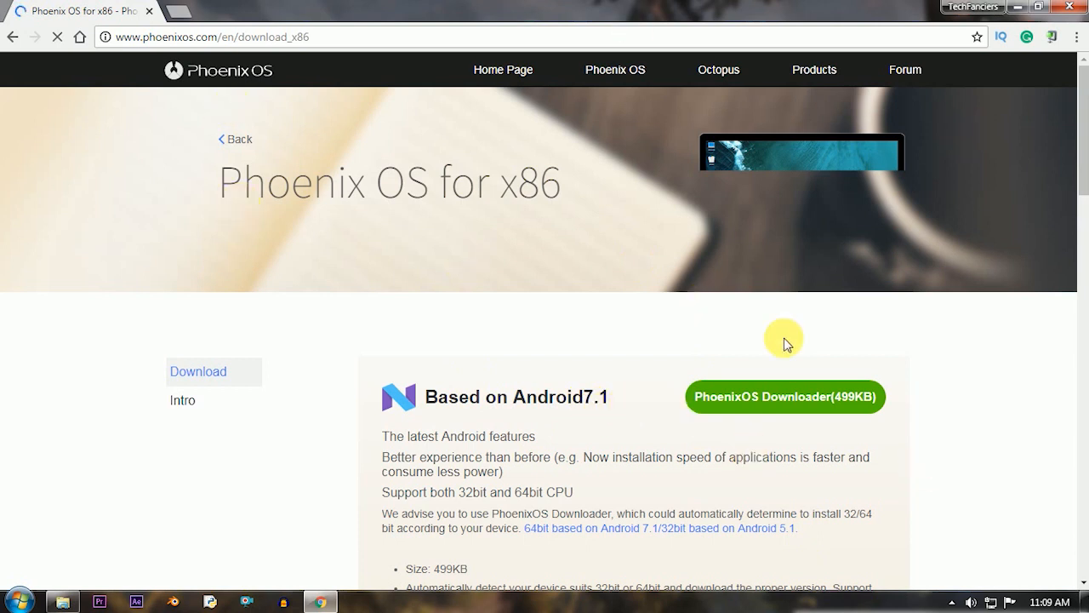
# Step: Scroll the Phoenix OS for x86 page down to the Download Directly section
pyautogui.scroll(-3)
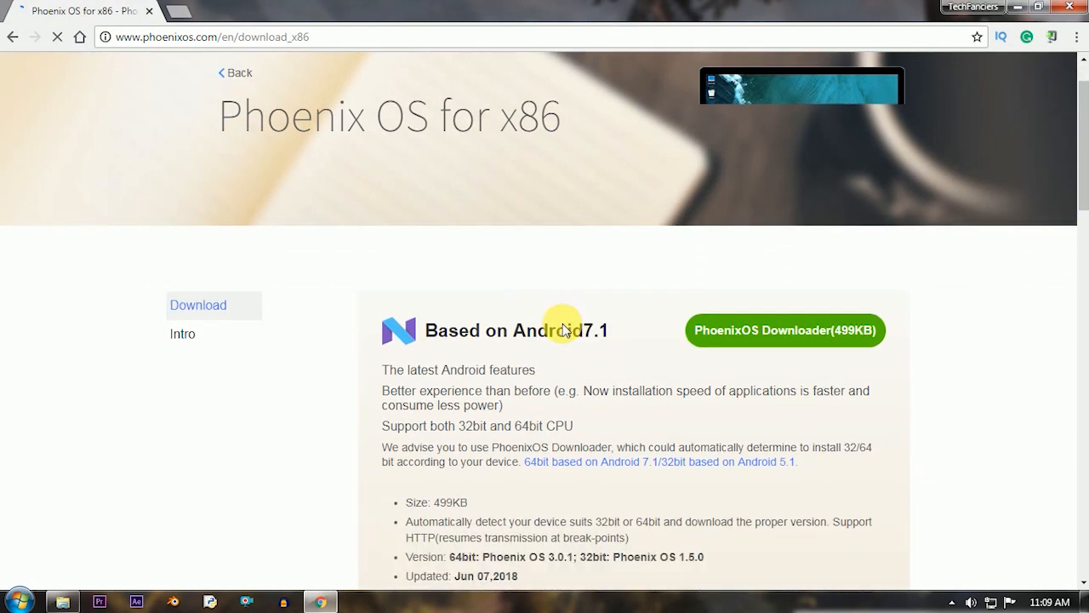
pyautogui.scroll(-3)
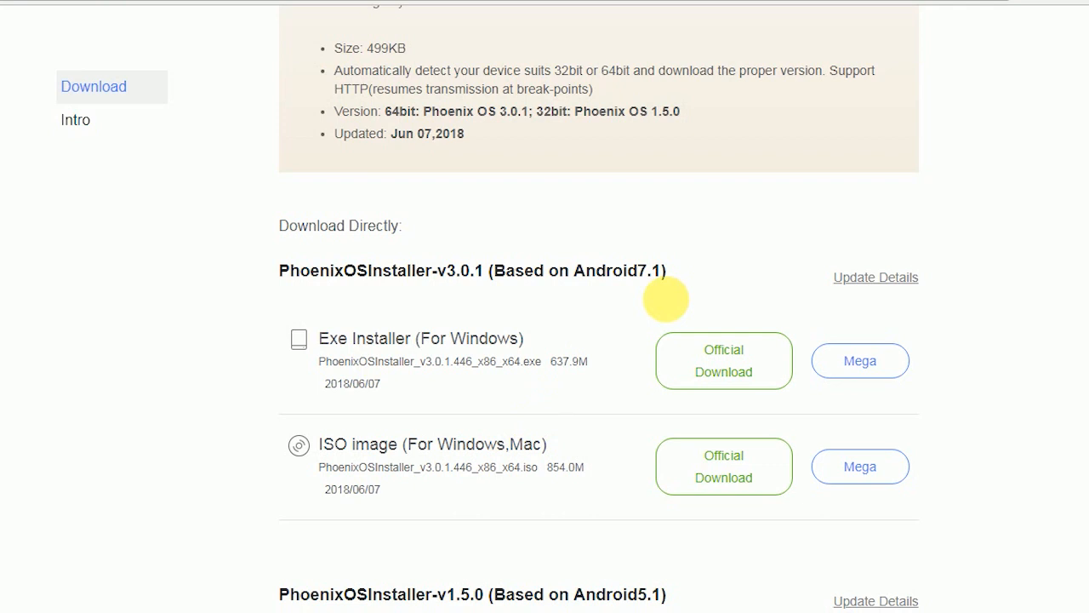
pyautogui.scroll(-3)
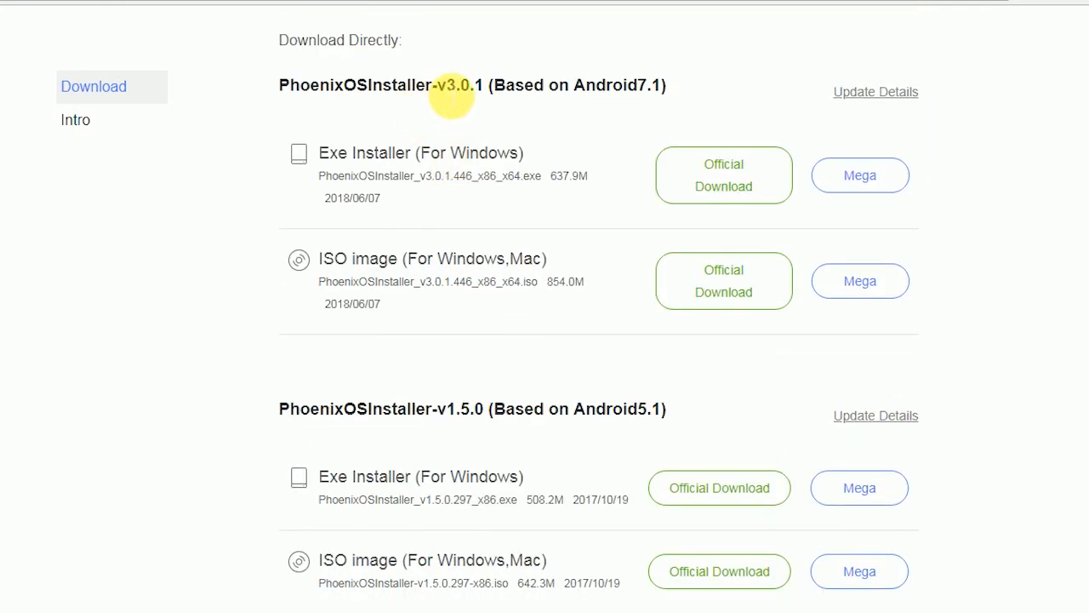
pyautogui.moveTo(450, 85); pyautogui.dragTo(667, 85)
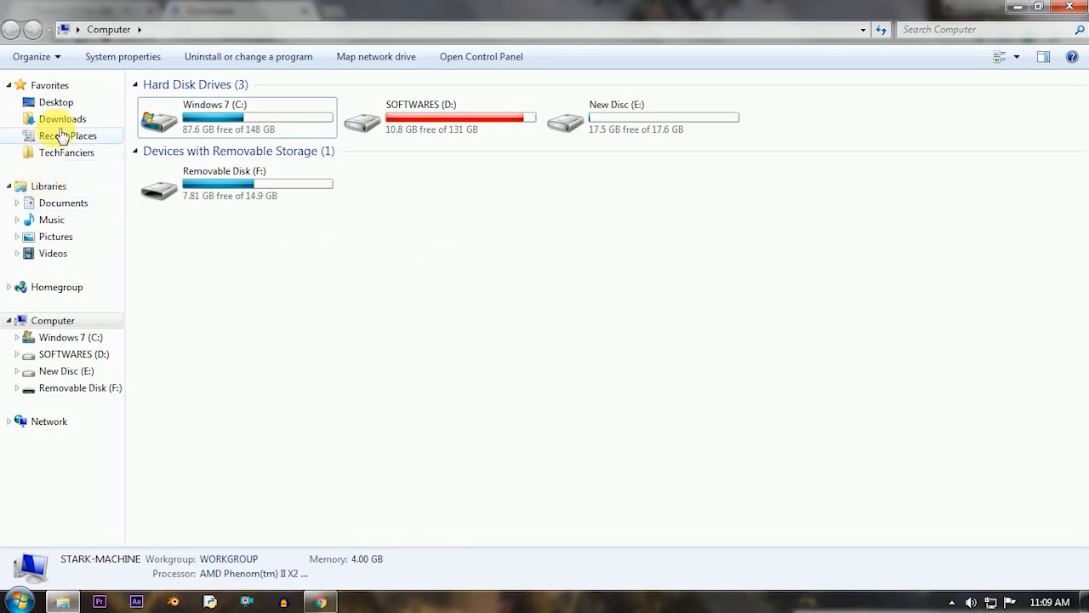
# Step: Launch PhoenixOSInstaller_v3.0.1.446_x86_x64 from the Downloads folder
pyautogui.click(55, 119)
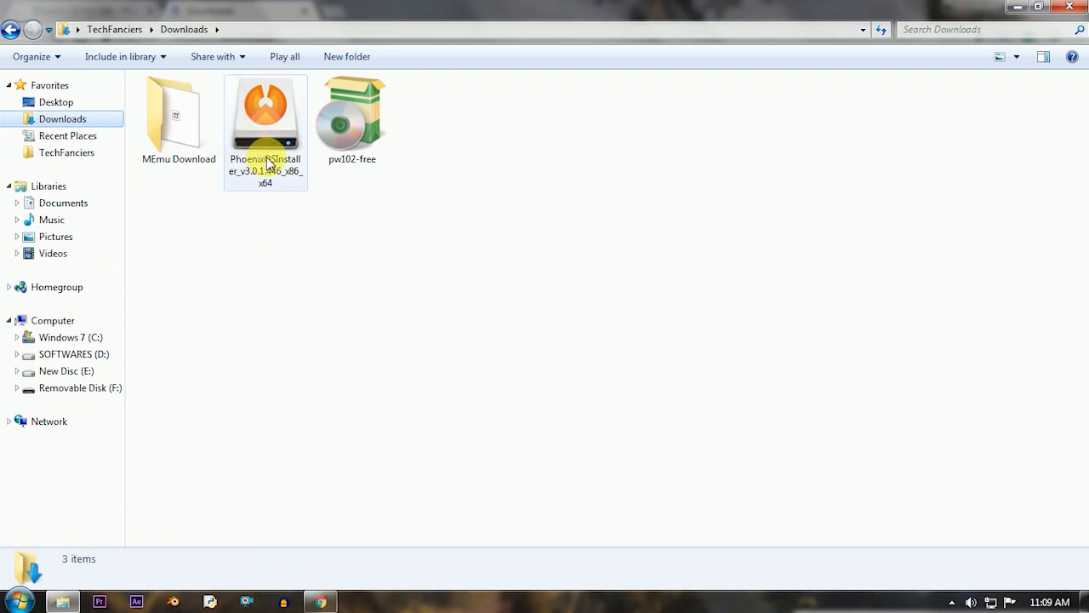
pyautogui.click(265, 116)
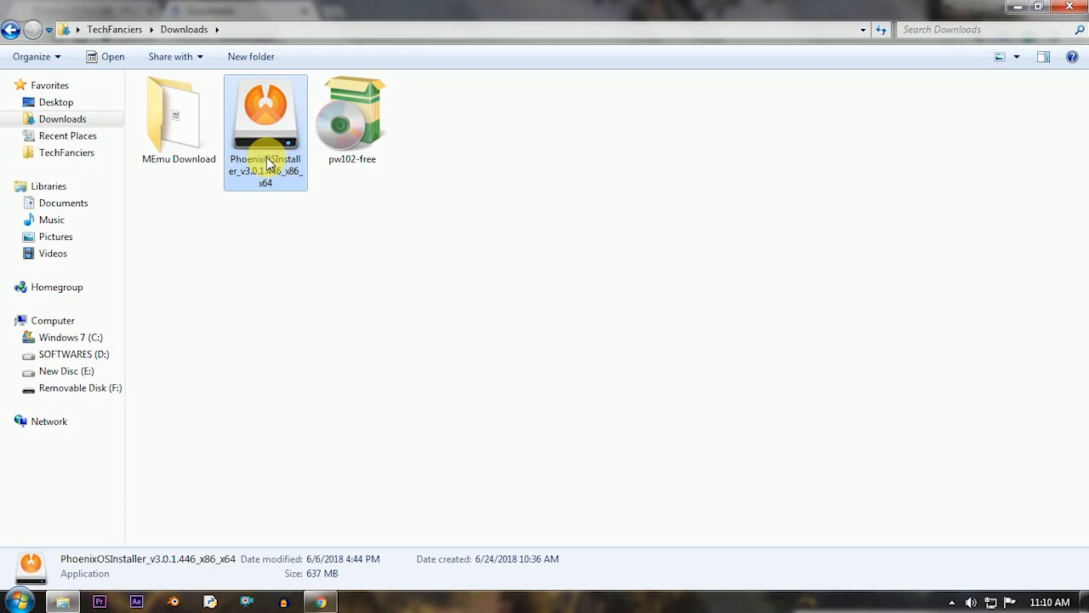
pyautogui.doubleClick(266, 119)
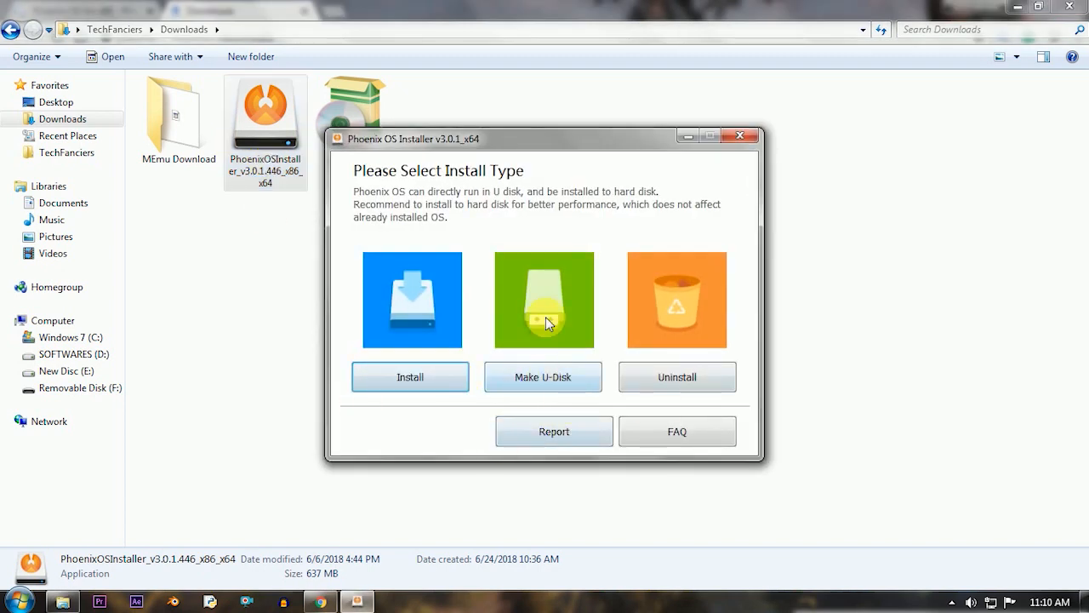
# Step: Choose hard-disk installation with drive E: as the target
pyautogui.click(410, 378)
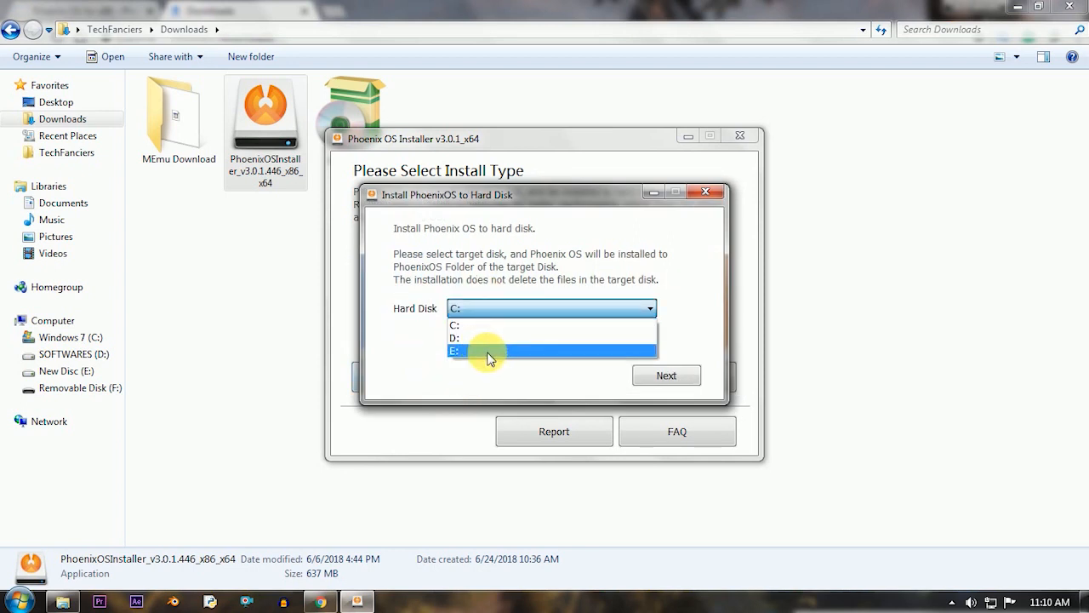
pyautogui.click(472, 351)
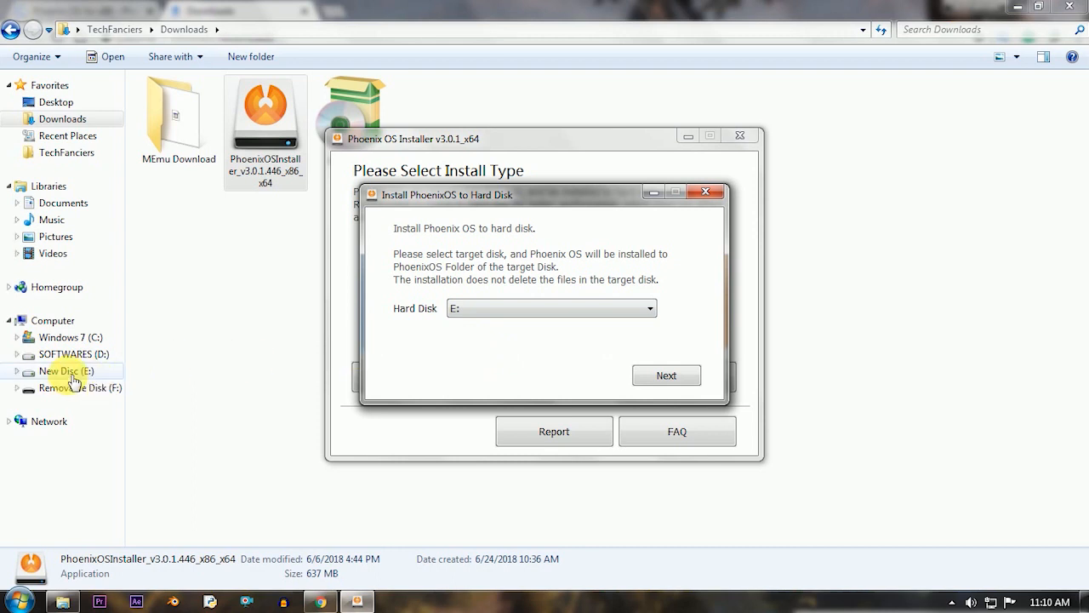
pyautogui.click(667, 374)
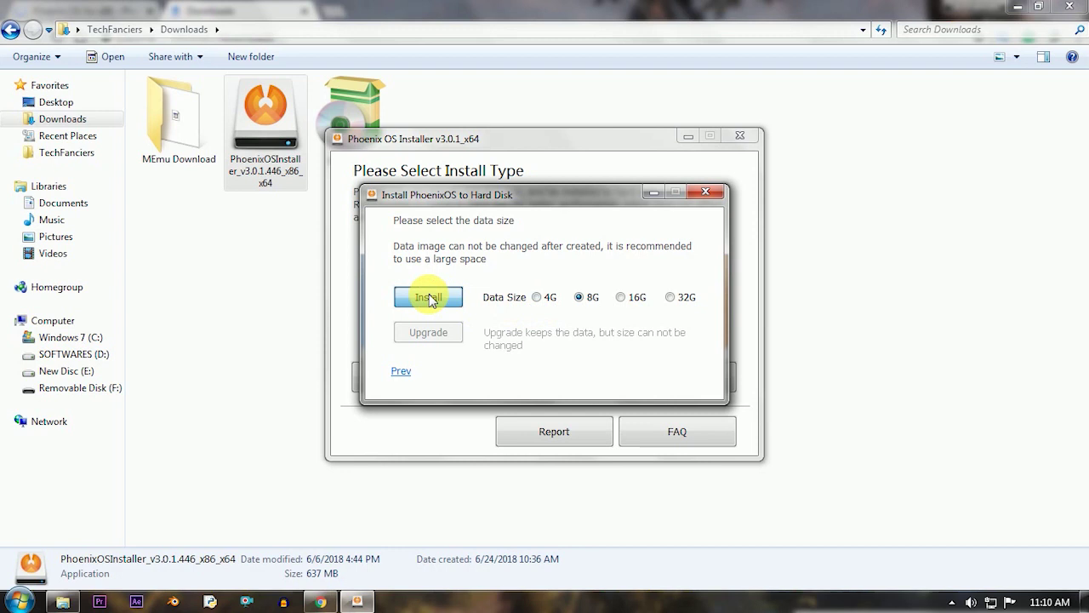
# Step: Install with an 8G data image and reboot into Phoenix OS
pyautogui.click(429, 296)
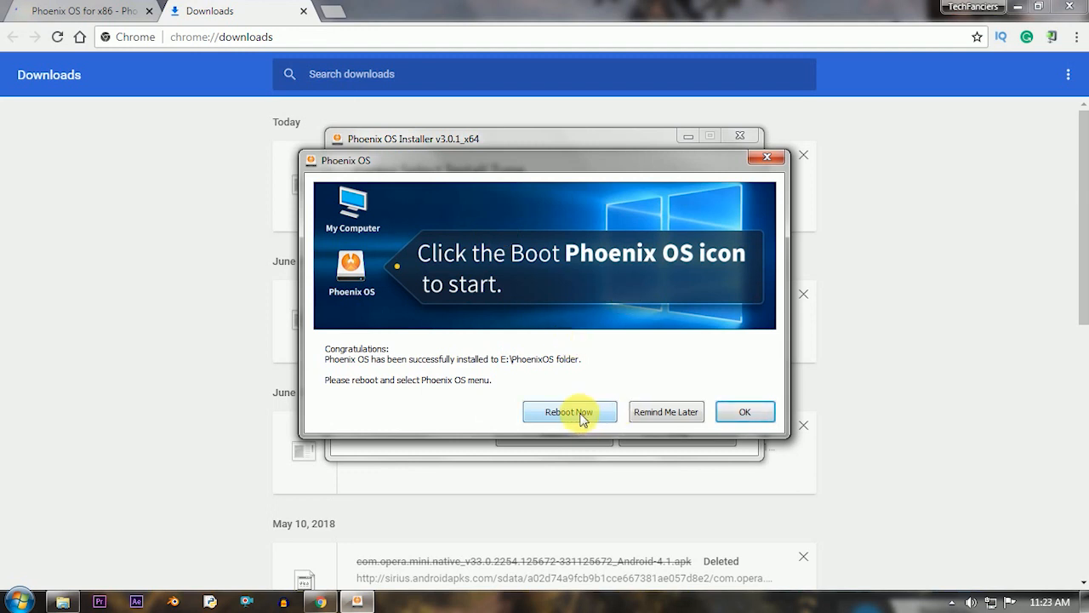
pyautogui.click(568, 410)
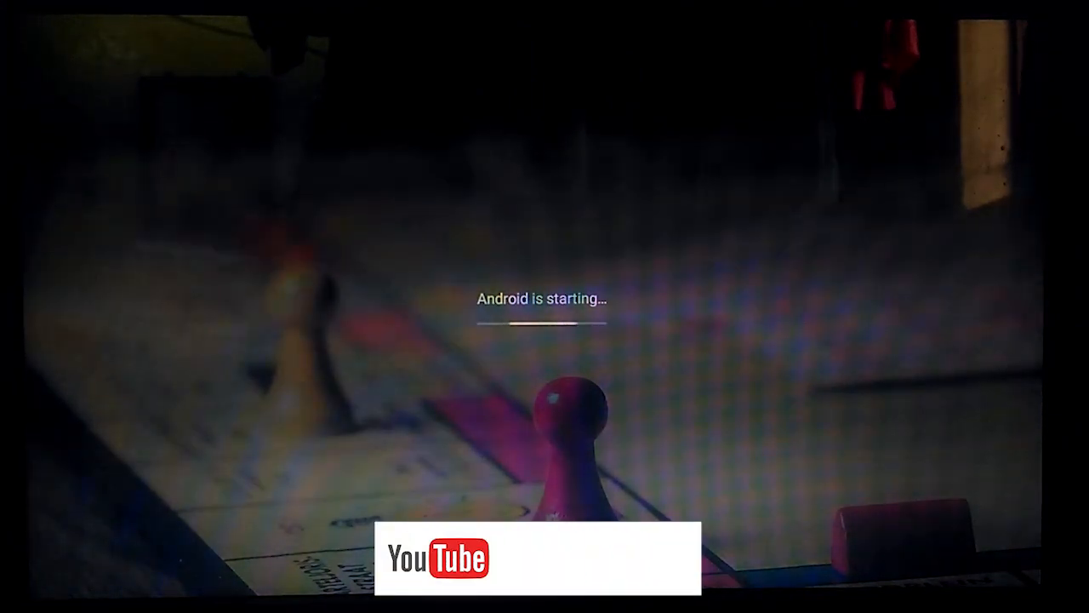